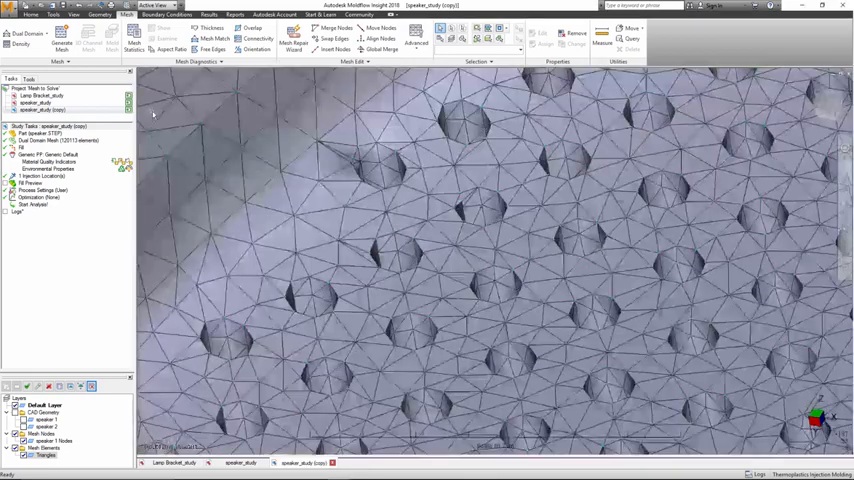
Import the speaker grille CAD file into a new study with the default import options.
{"action": "left_click", "coordinate": [212, 48]}
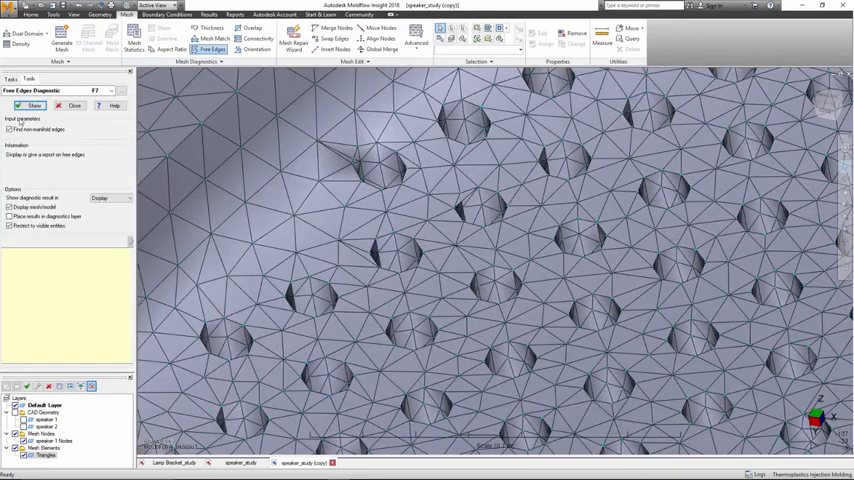
{"action": "left_click", "coordinate": [32, 104]}
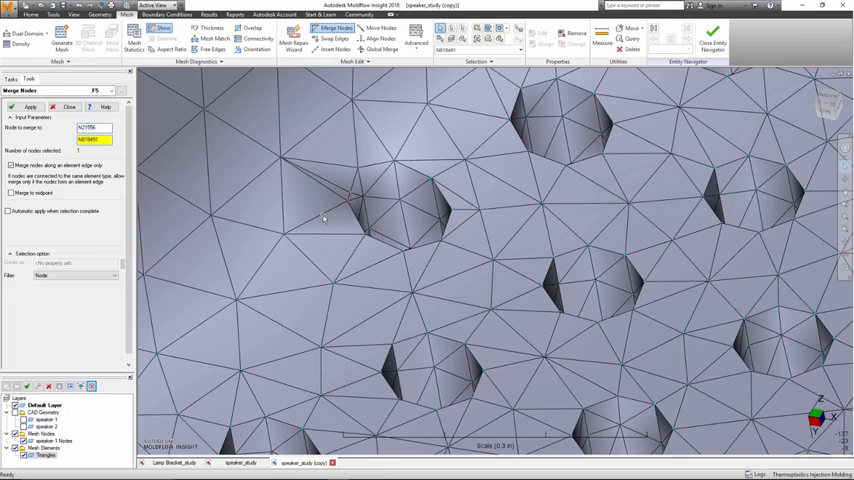
{"action": "left_click", "coordinate": [322, 212]}
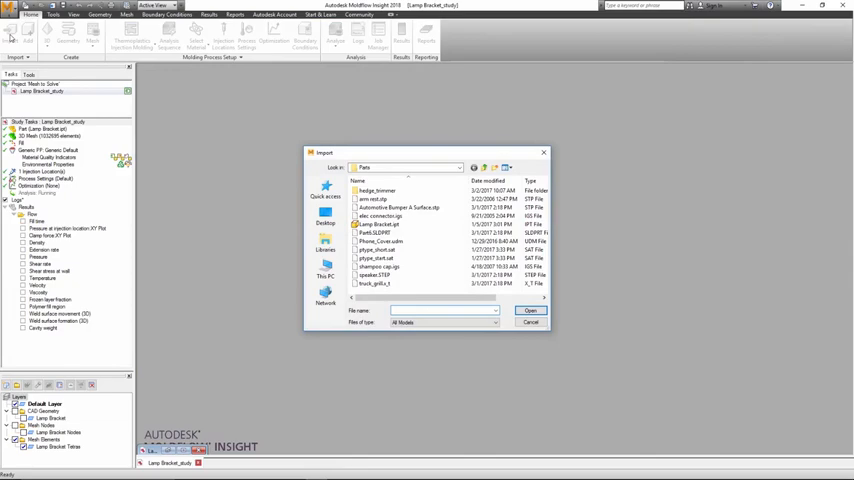
{"action": "left_click", "coordinate": [530, 310]}
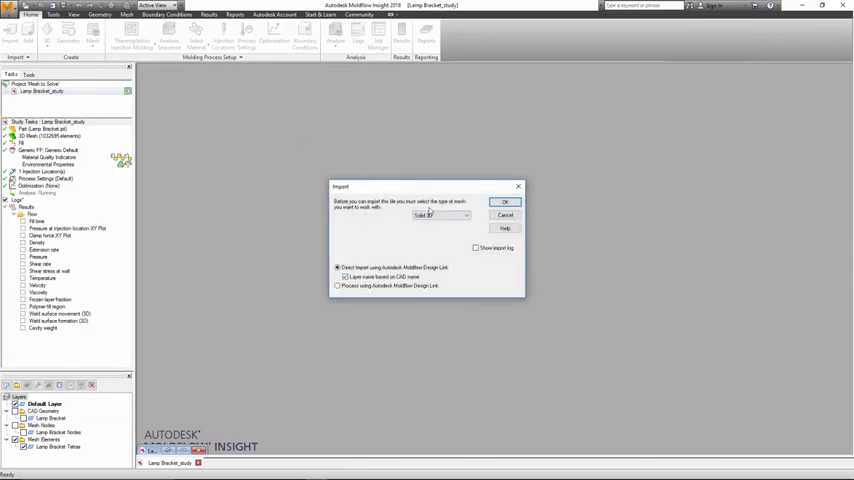
{"action": "left_click", "coordinate": [504, 200]}
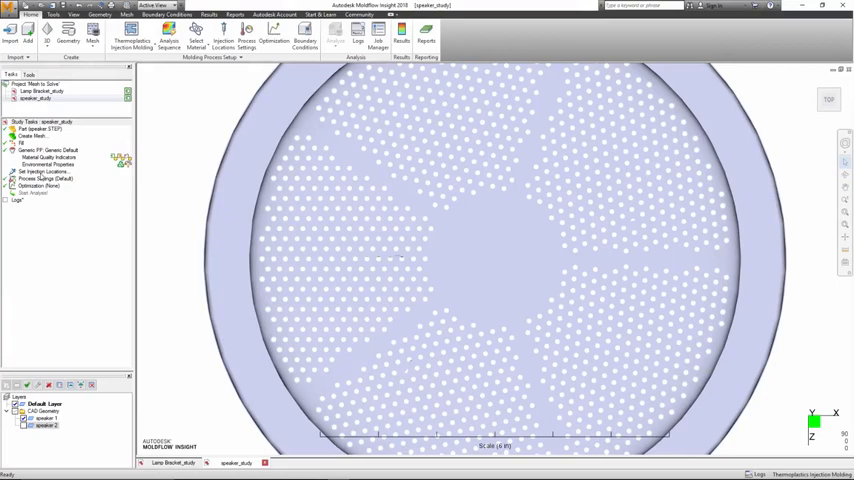
Run Analyze Now on the study and display the Fill time result on the part.
{"action": "left_click", "coordinate": [220, 44]}
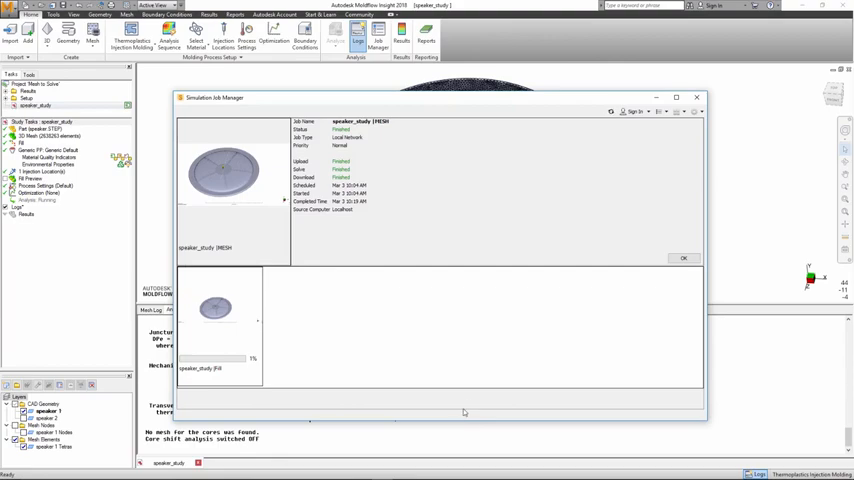
{"action": "mouse_move", "coordinate": [470, 380]}
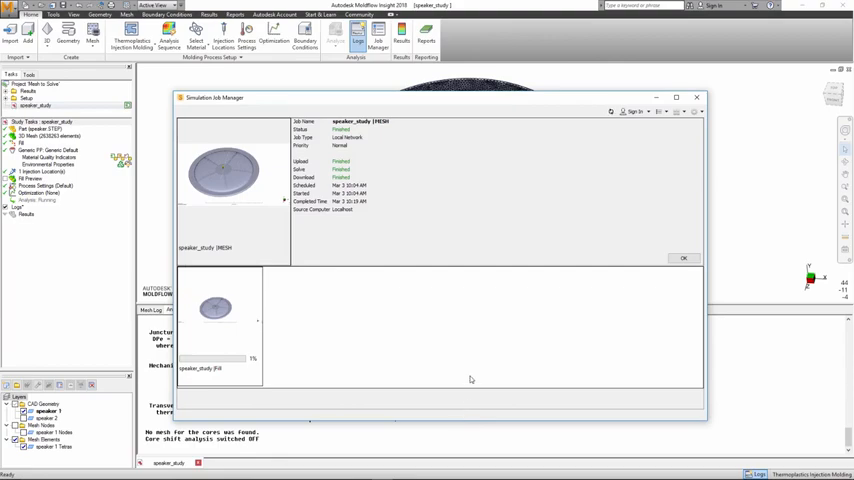
{"action": "left_click", "coordinate": [684, 258]}
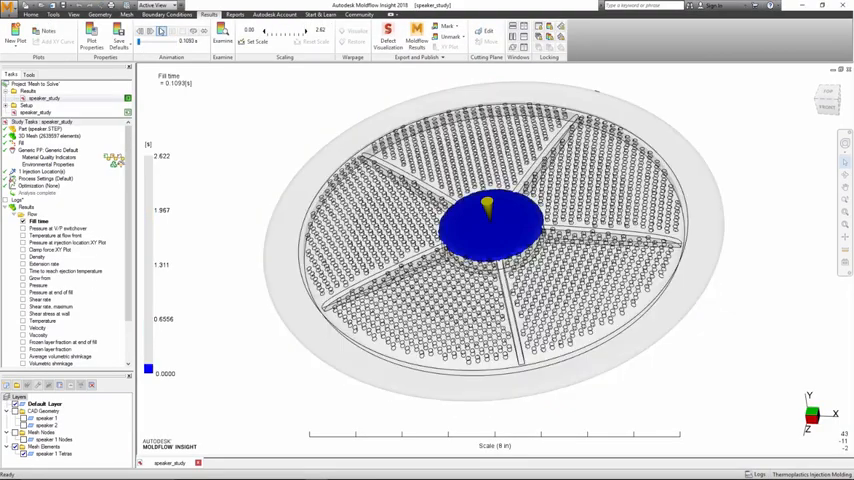